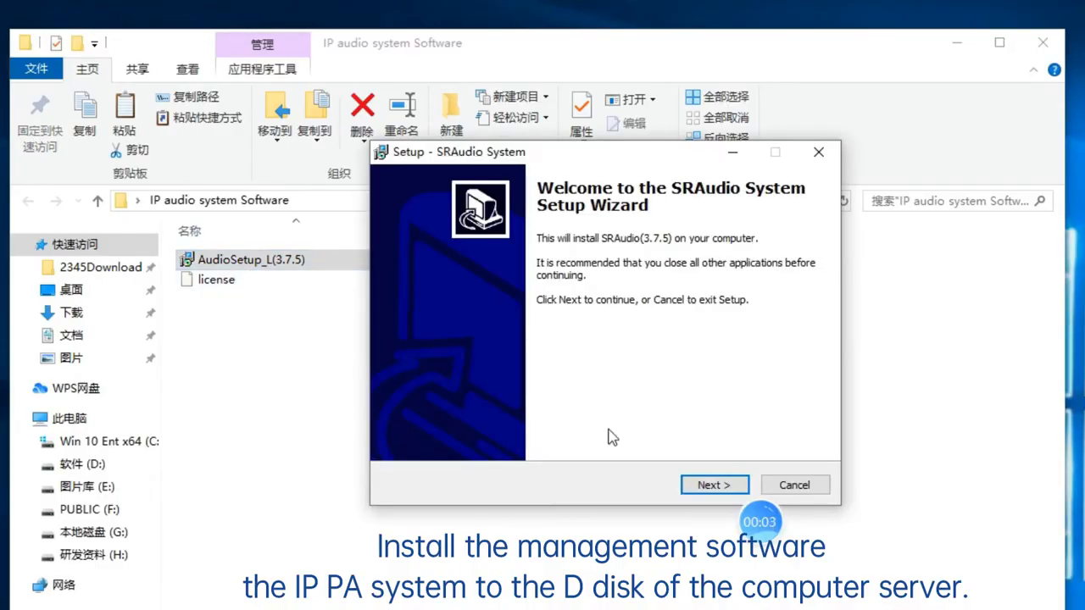
- Install SRAudio with server and client components to D:\Program Files\SRAudio and finish the wizard
click(713, 485)
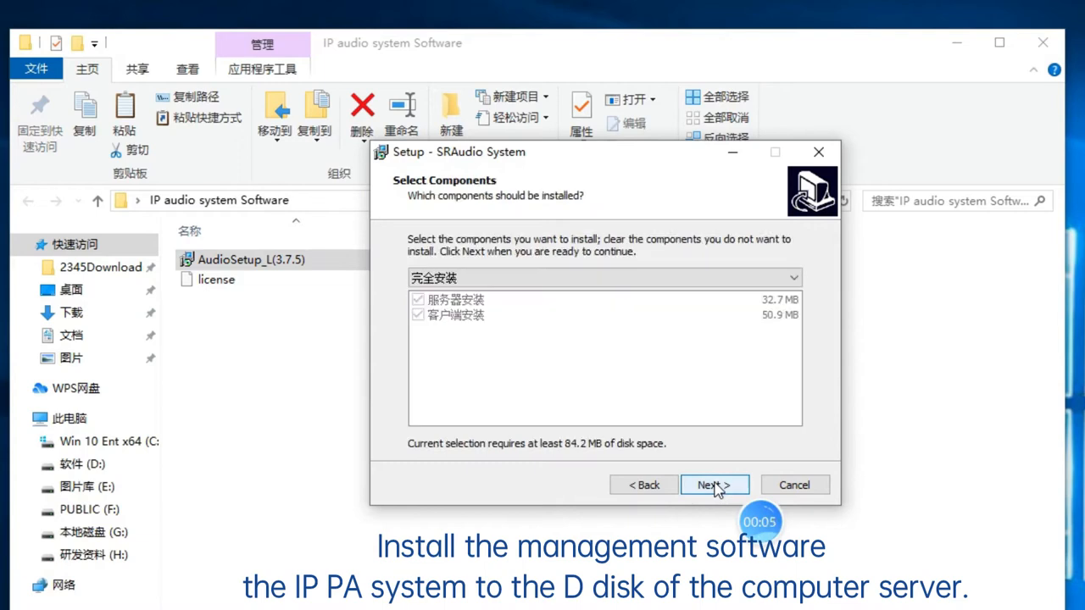
click(713, 485)
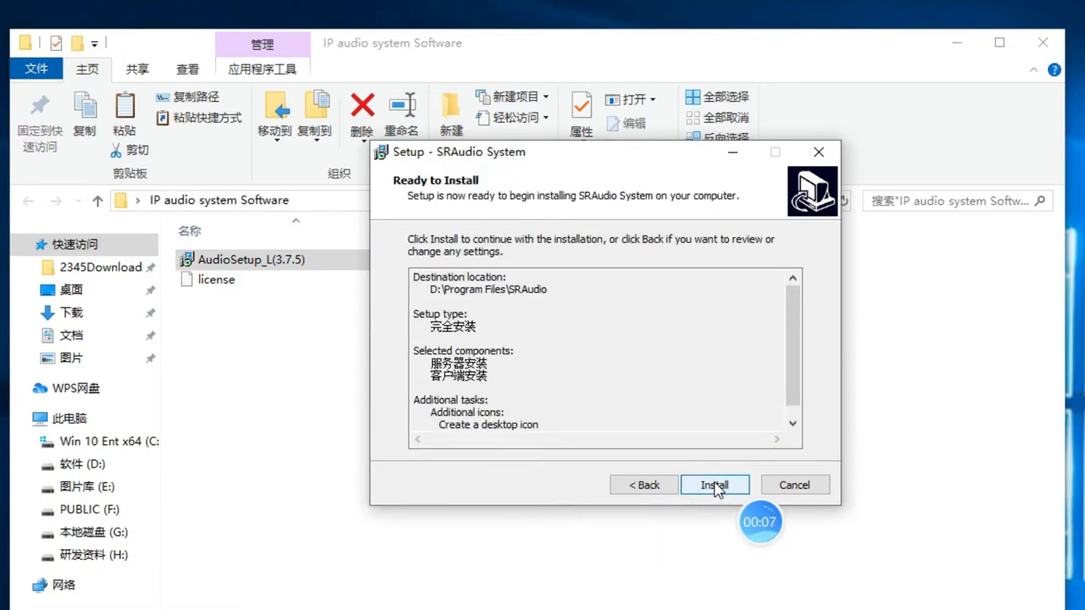
click(713, 485)
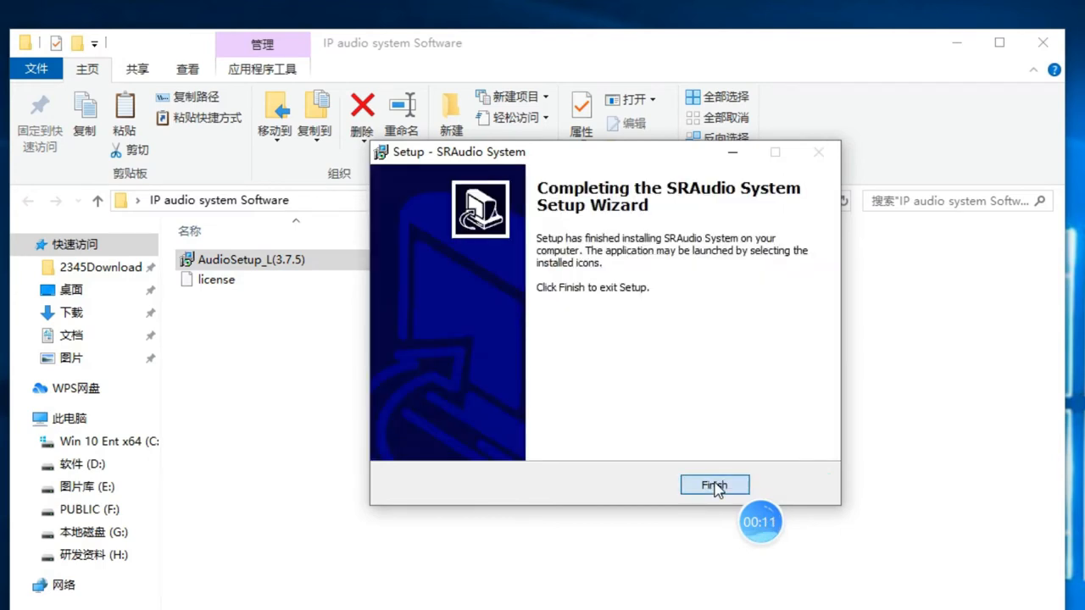
click(715, 484)
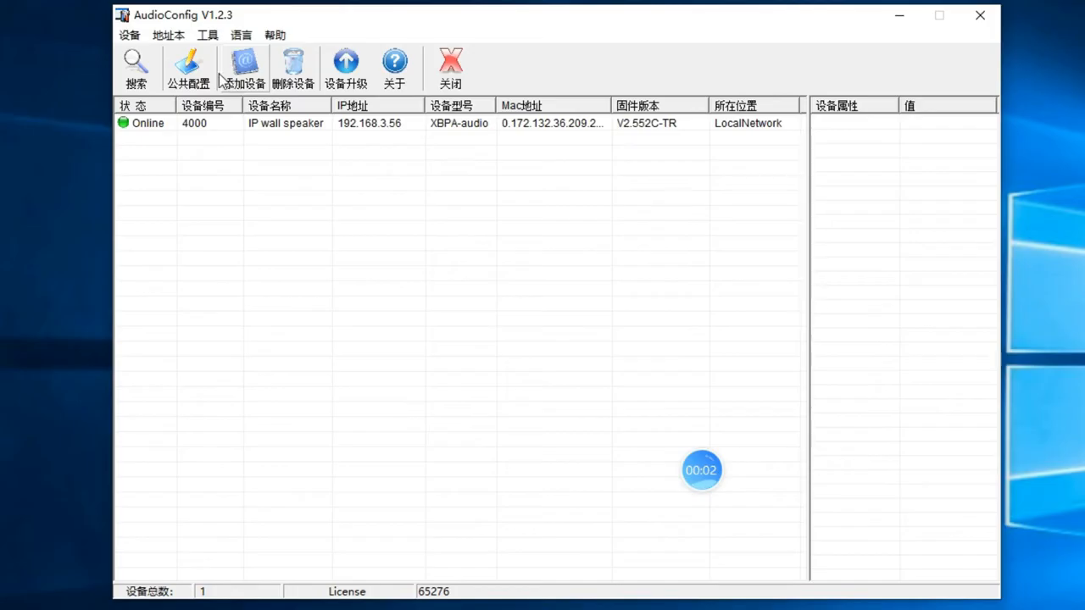
- Change AudioConfig's interface language from Chinese to English via the 语言 menu
click(240, 34)
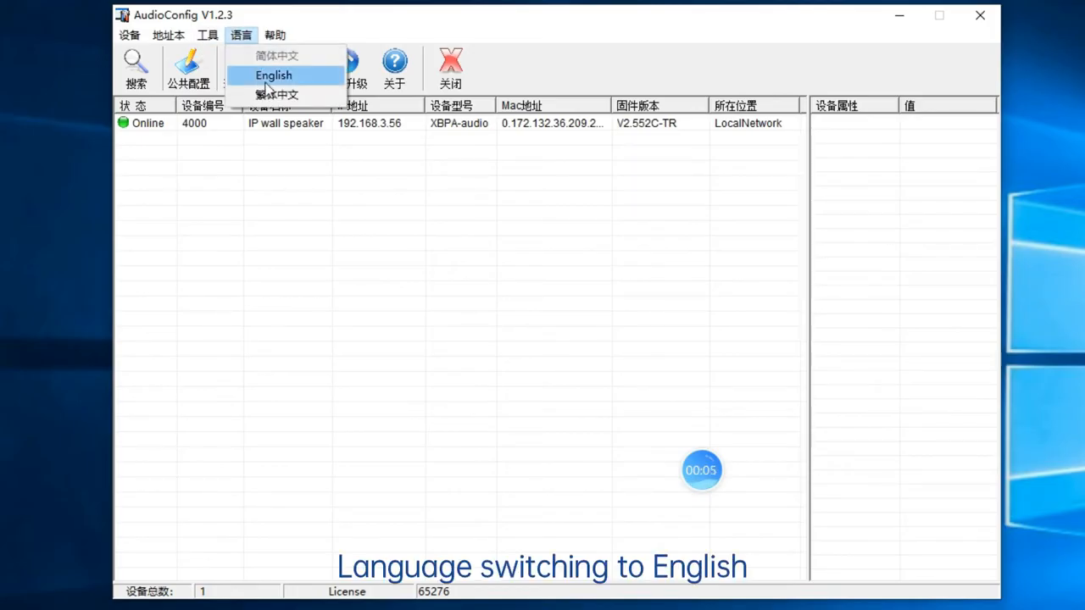
click(272, 75)
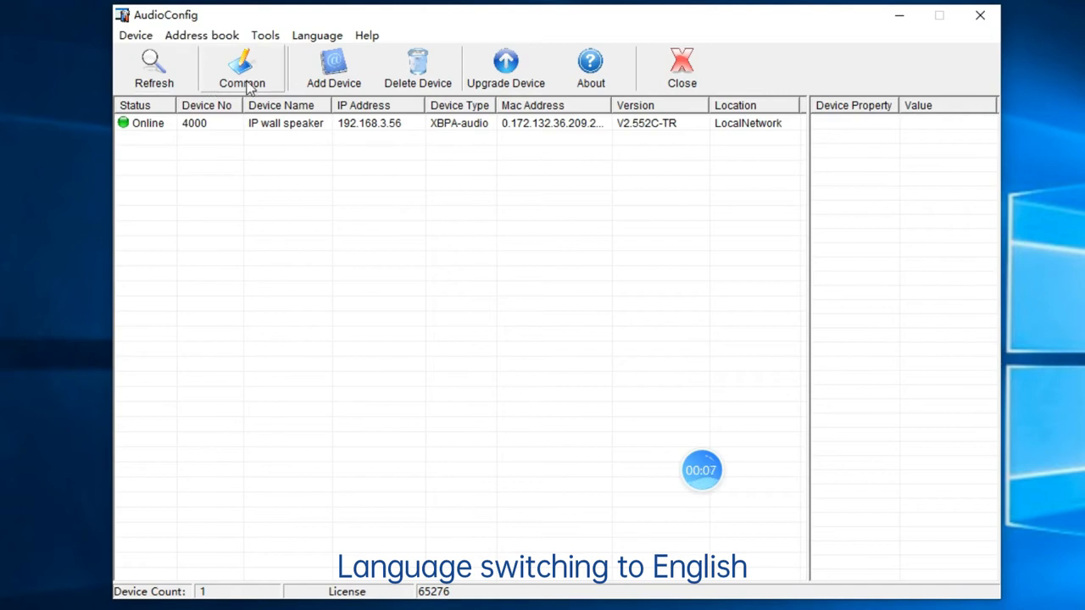
- Set the common server address to 192.168.3.101 and save it
click(241, 67)
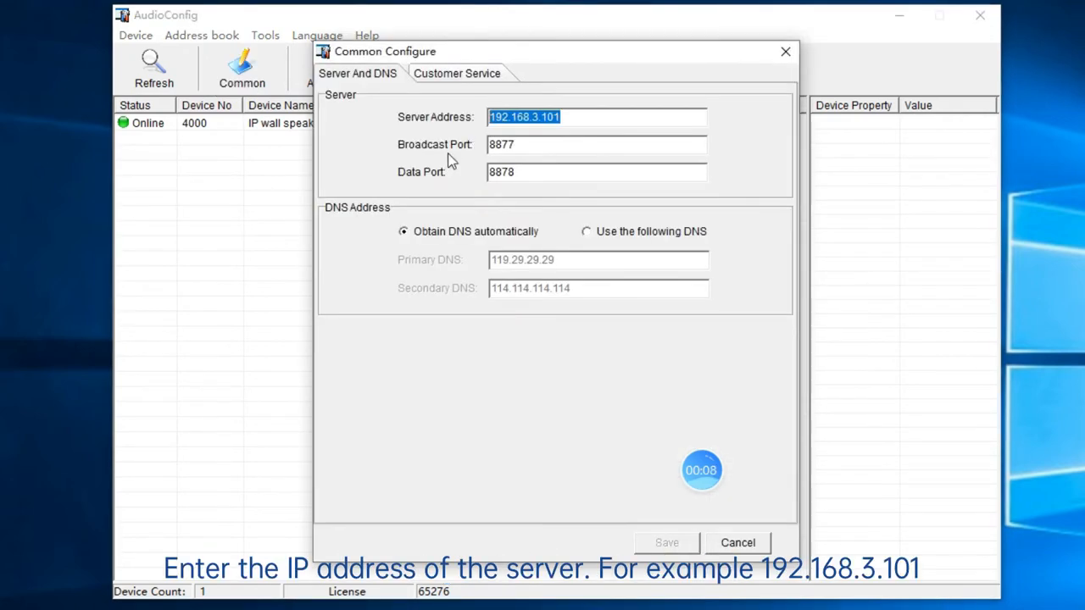
text(192.16)
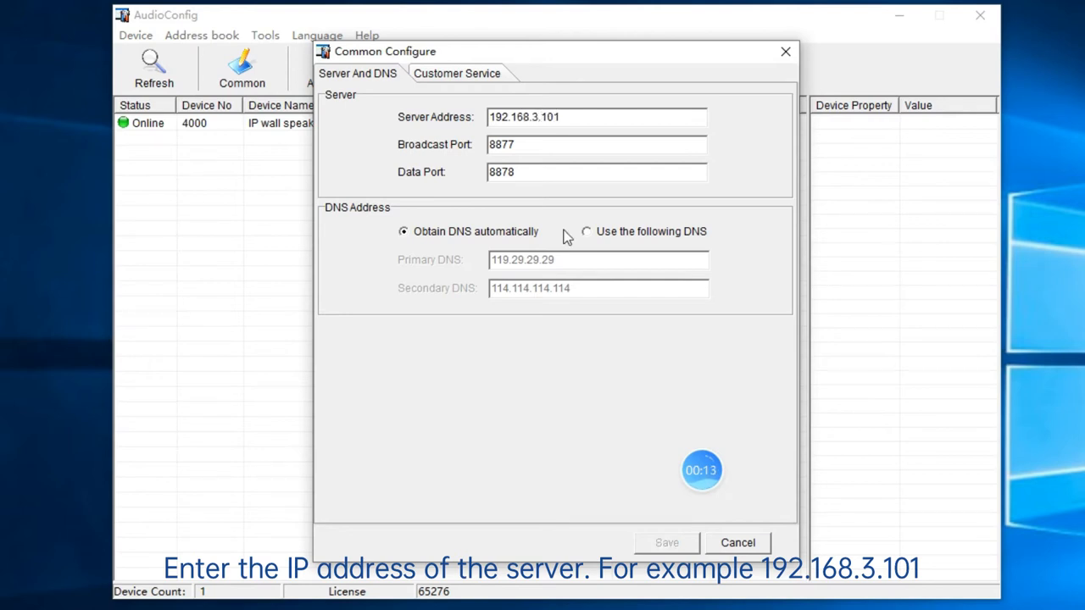
triple_click(597, 117)
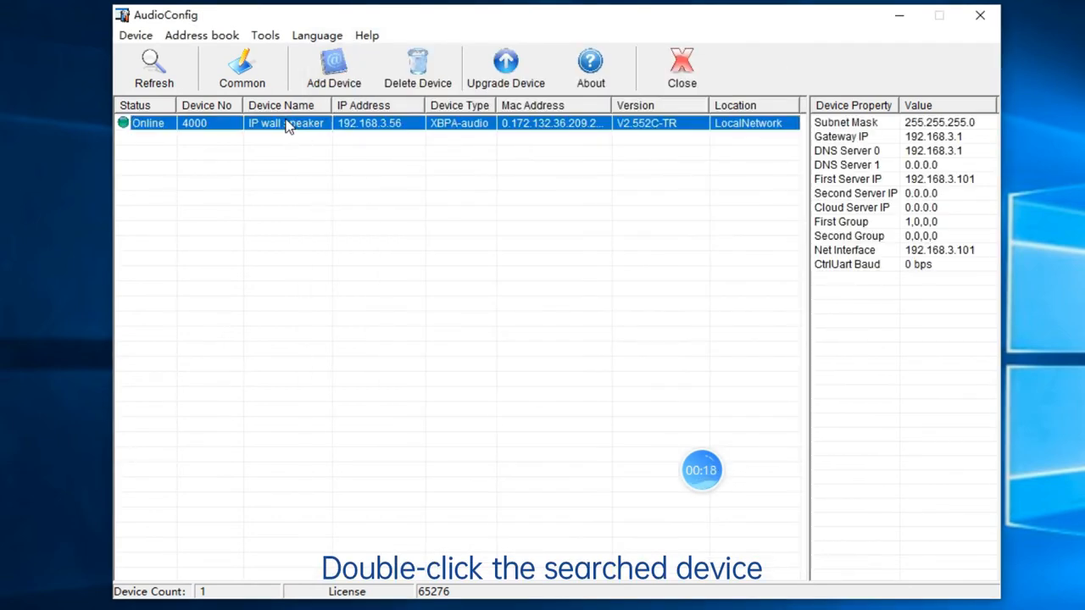
- Change the IP wall speaker's device number from 4000 to 101 in its properties
double_click(289, 122)
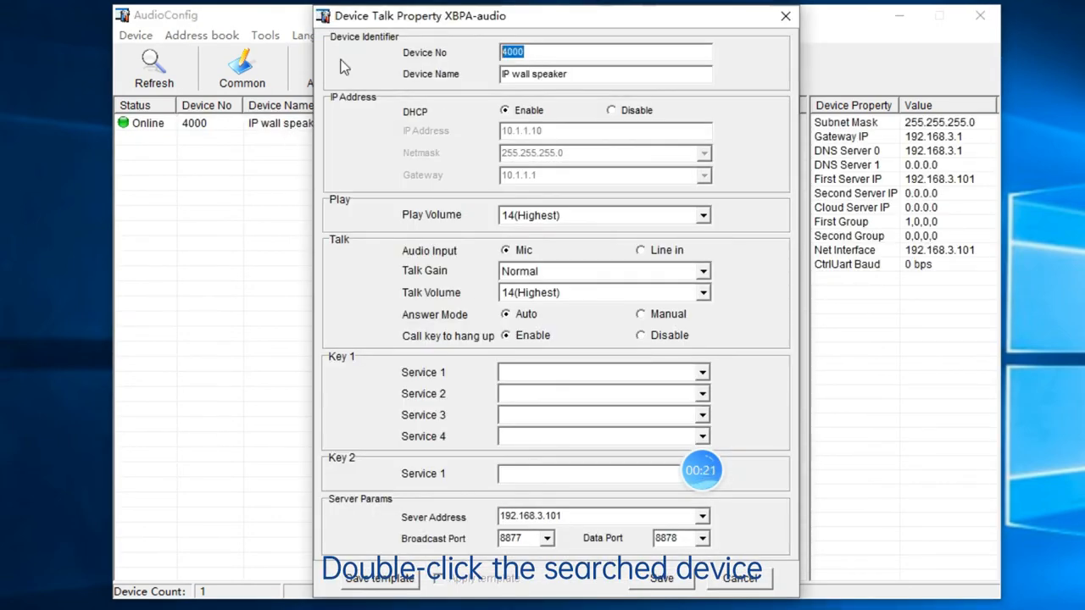
text(101)
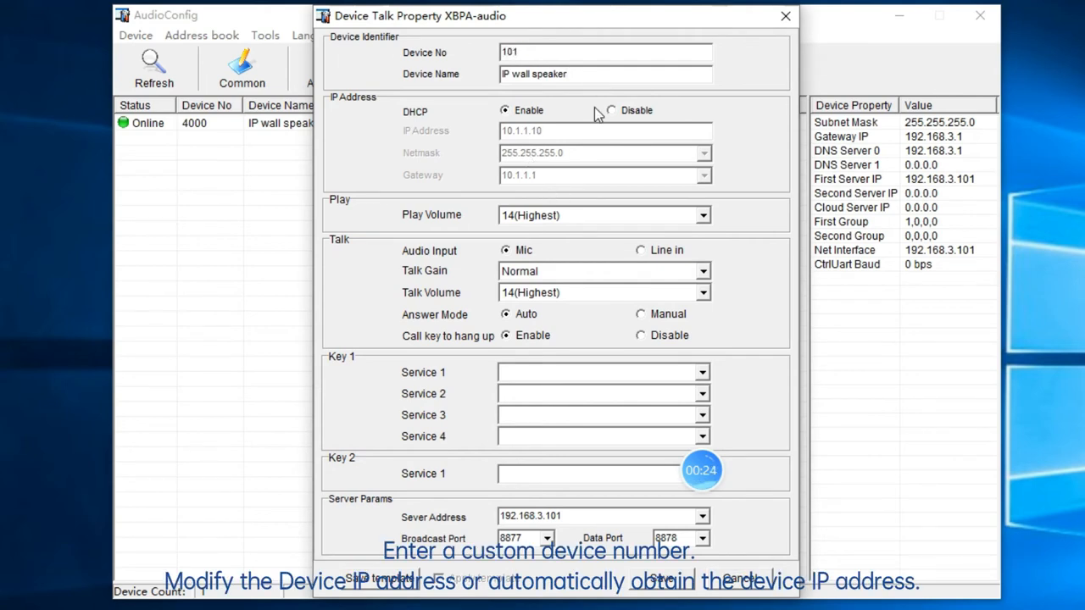
- Enter fixed IP 192.168.3.105 for the speaker but leave DHCP enabled
click(610, 110)
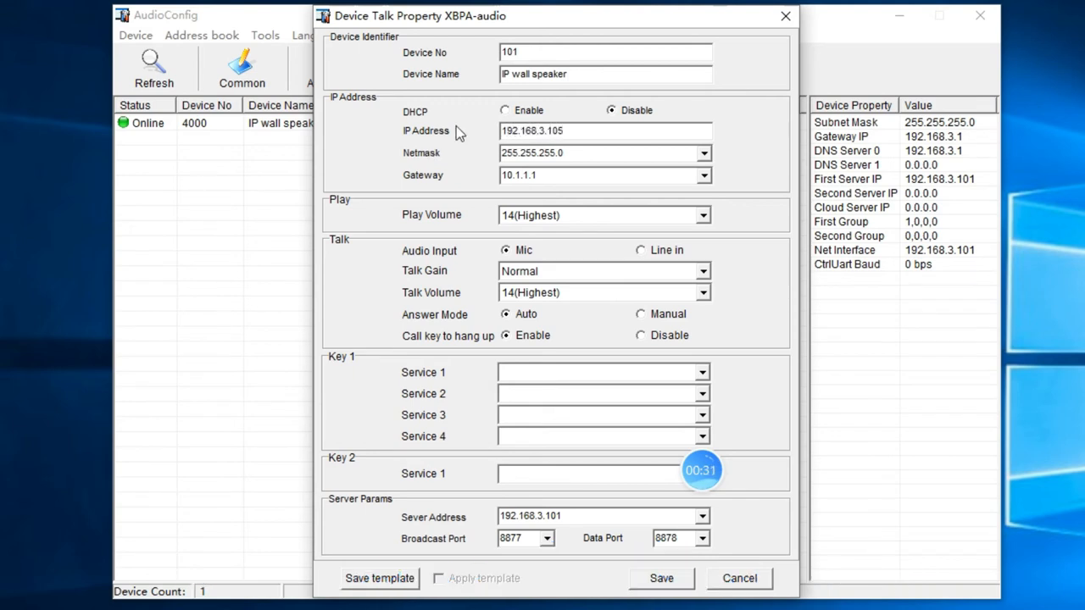
click(505, 110)
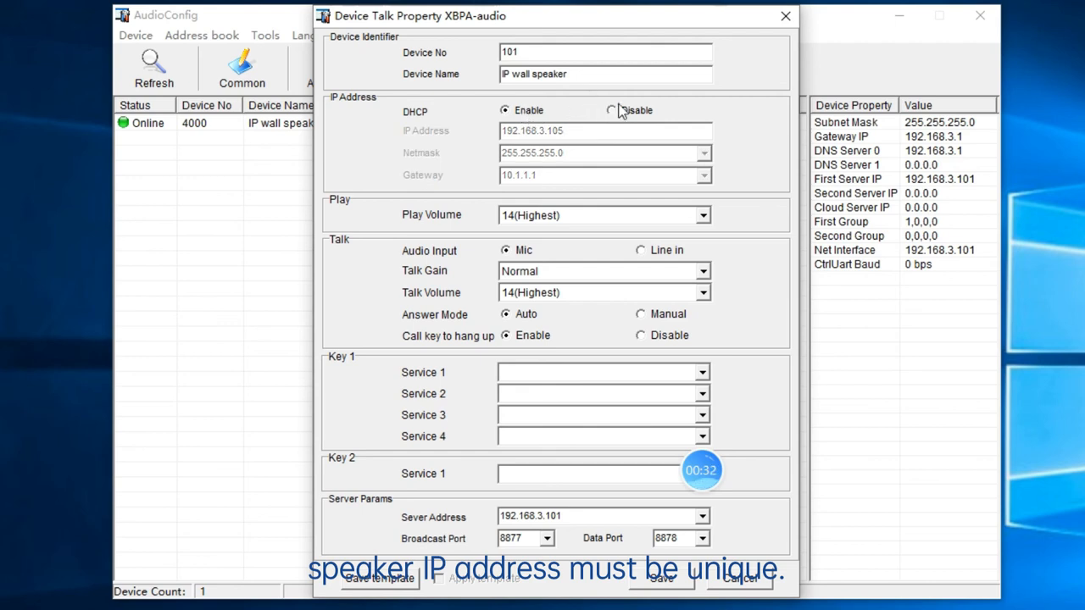
mouse_move(652, 319)
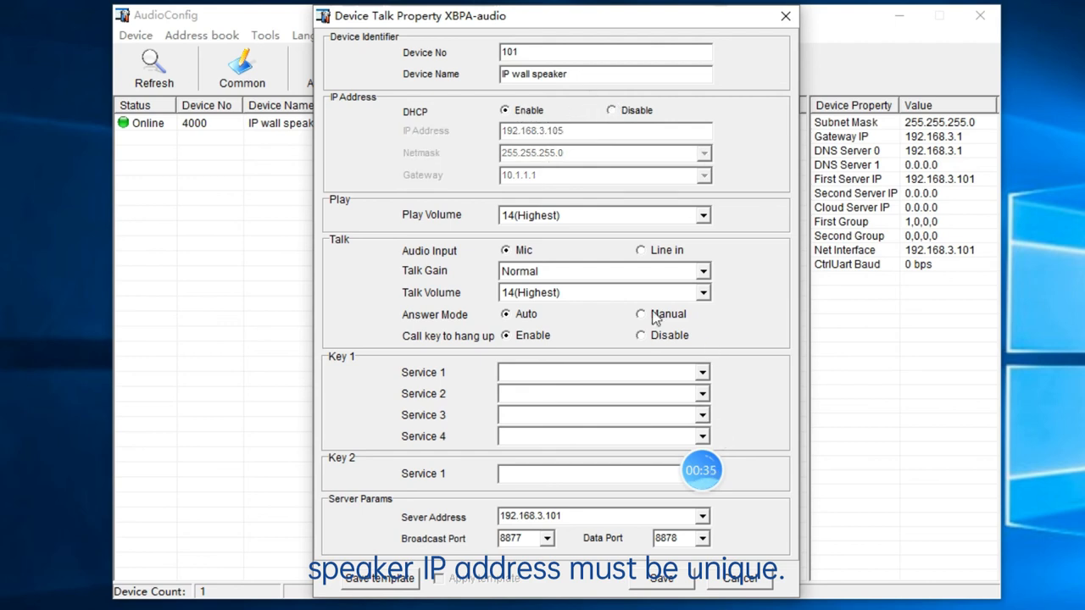
- Set the speaker's server address to 192.168.3.101 and play volume to 14(Highest)
click(702, 515)
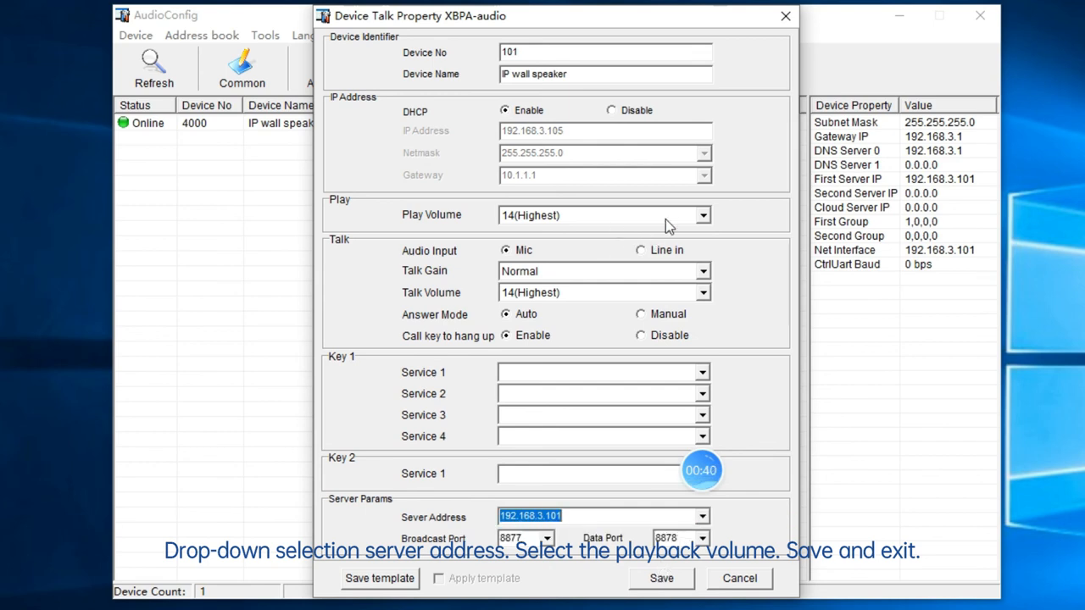
click(604, 214)
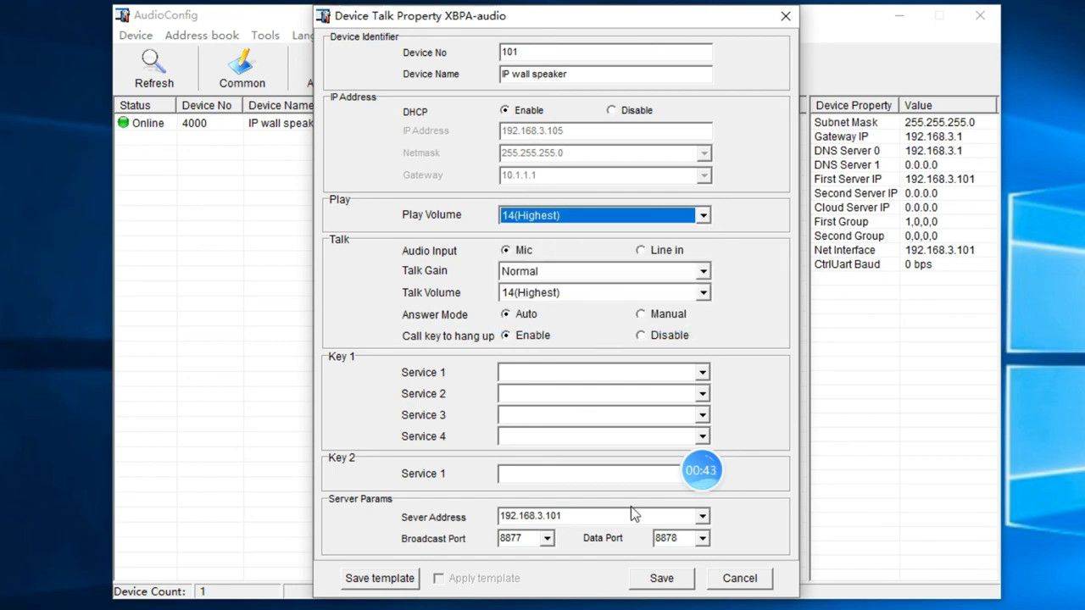